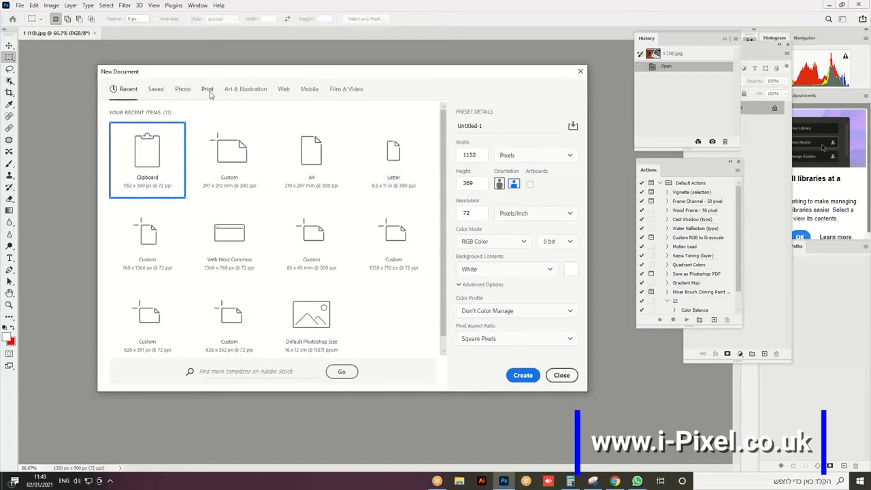
Create a new A4 print document in landscape orientation at 300 ppi
{"action": "left_click", "coordinate": [207, 88]}
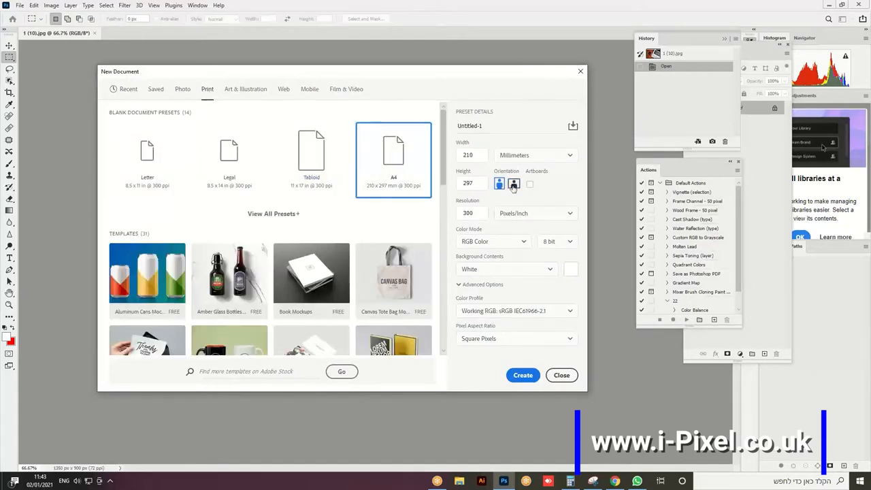
{"action": "left_click", "coordinate": [514, 183]}
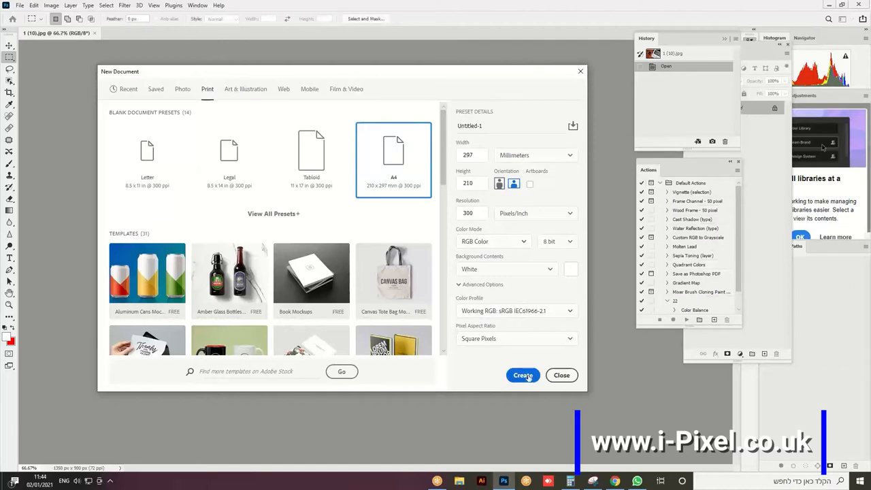
{"action": "left_click", "coordinate": [523, 376]}
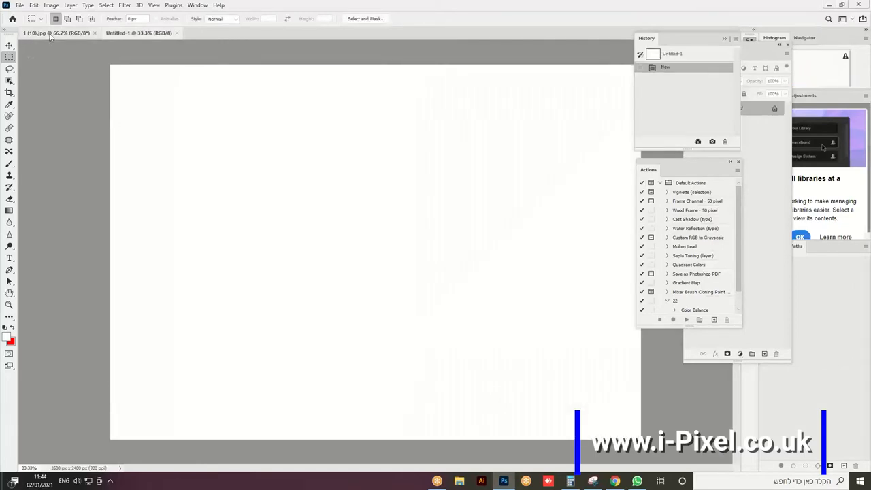
Glance at the laptop photo, then marquee a rectangle in the blank page's upper-left area
{"action": "left_click", "coordinate": [57, 32]}
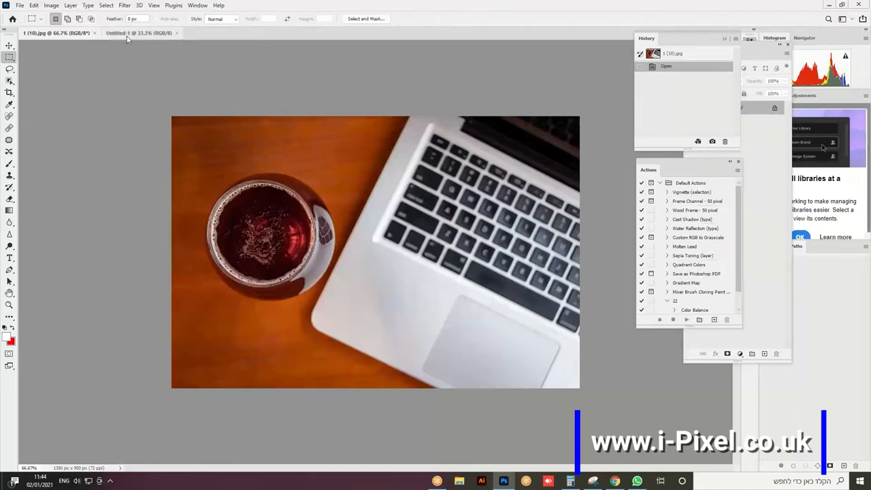
{"action": "left_click", "coordinate": [138, 33]}
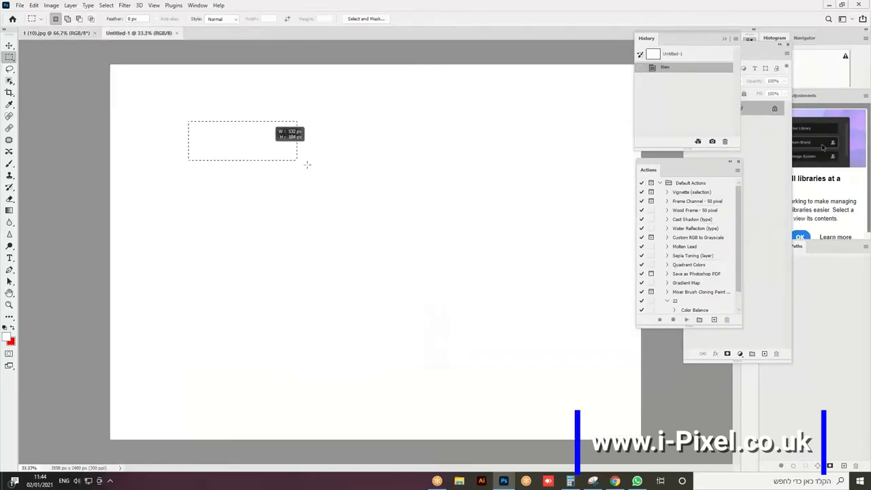
{"action": "left_click_drag", "start_coordinate": [188, 123], "coordinate": [373, 233]}
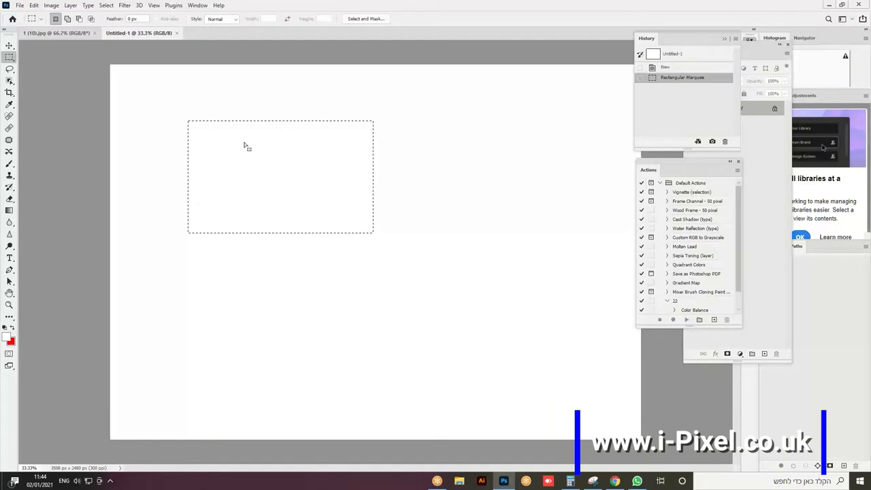
{"action": "mouse_move", "coordinate": [244, 151]}
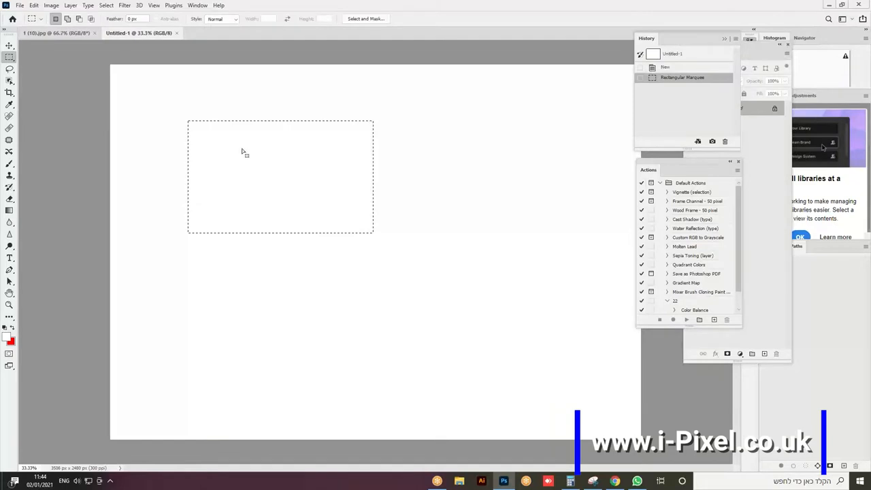
Feather the rectangular selection via Select > Modify > Feather
{"action": "left_click", "coordinate": [106, 5]}
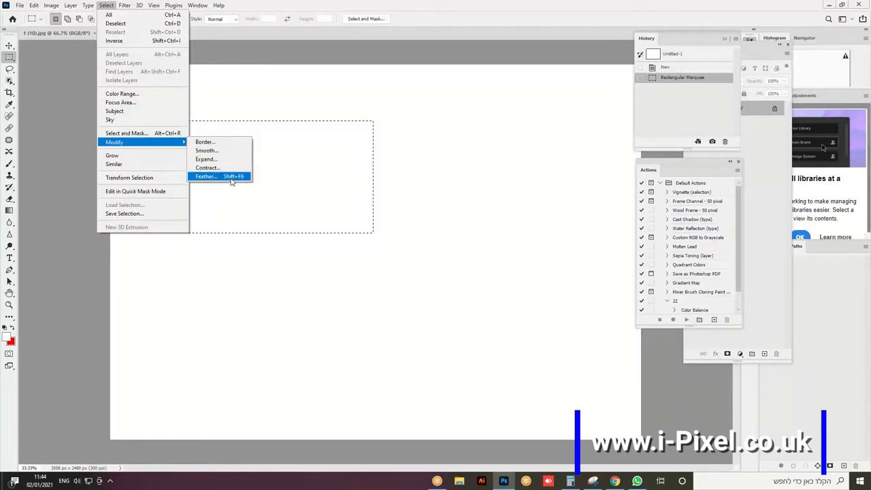
{"action": "mouse_move", "coordinate": [235, 178]}
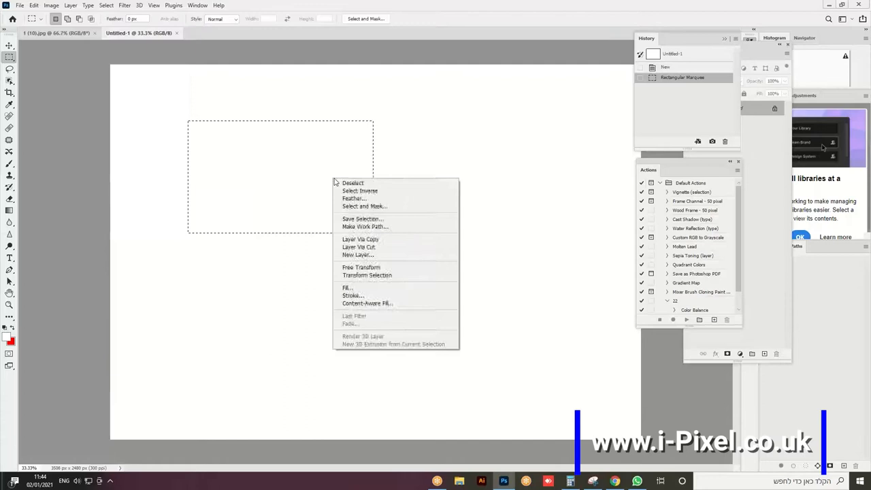
{"action": "mouse_move", "coordinate": [500, 207]}
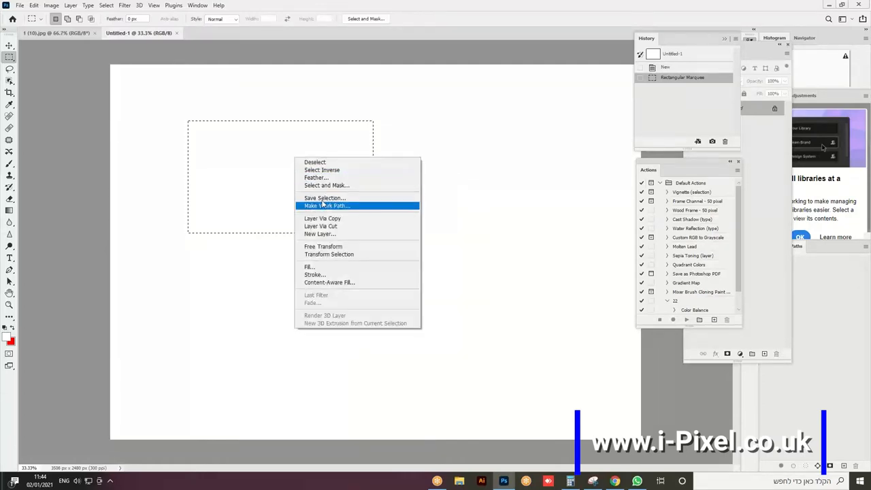
{"action": "left_click", "coordinate": [316, 177]}
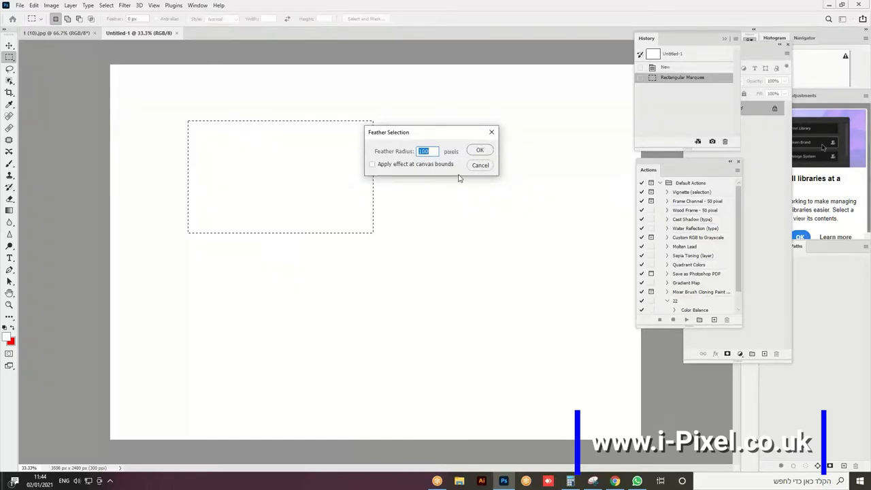
{"action": "left_click", "coordinate": [479, 149]}
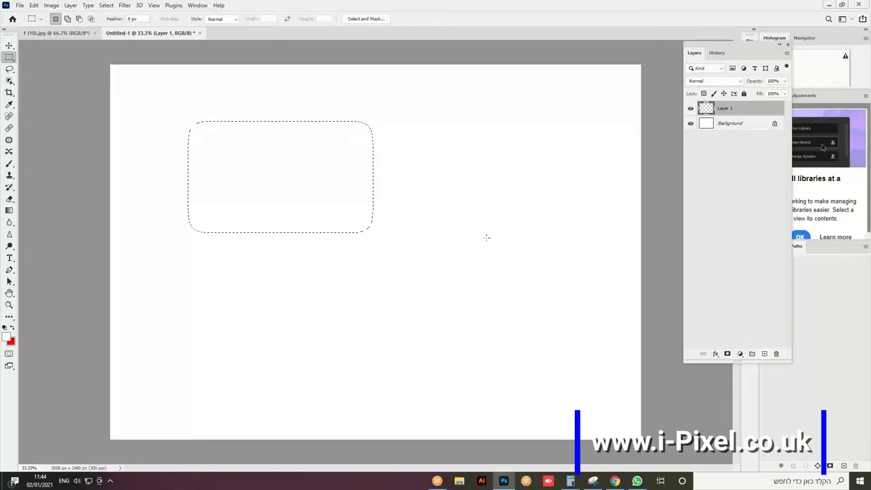
{"action": "mouse_move", "coordinate": [381, 160]}
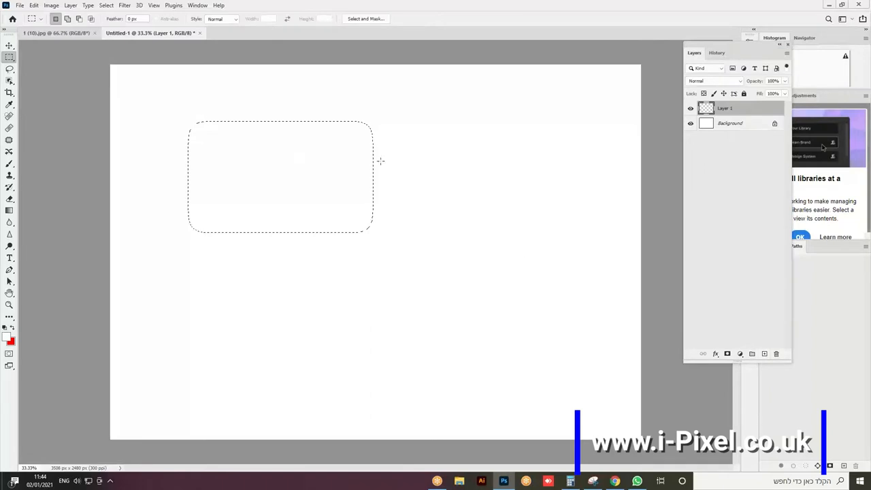
{"action": "mouse_move", "coordinate": [302, 156]}
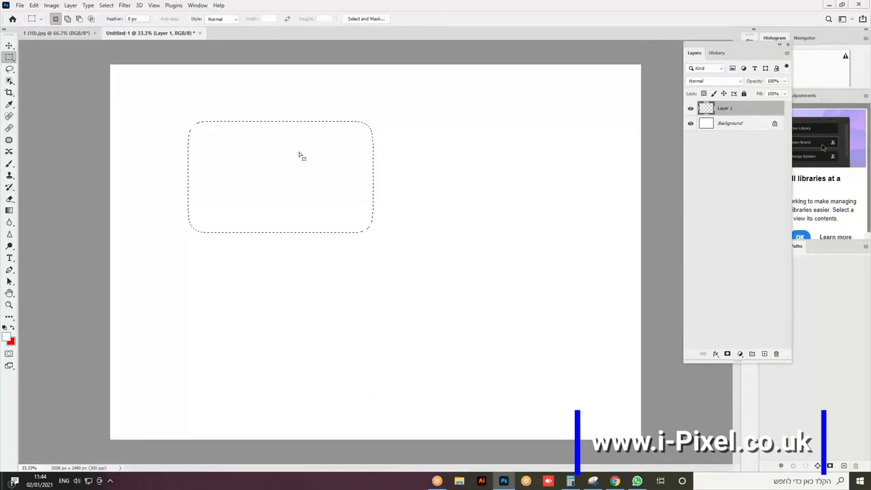
Fill the feathered selection with a custom bright blue colour
{"action": "left_click", "coordinate": [33, 6]}
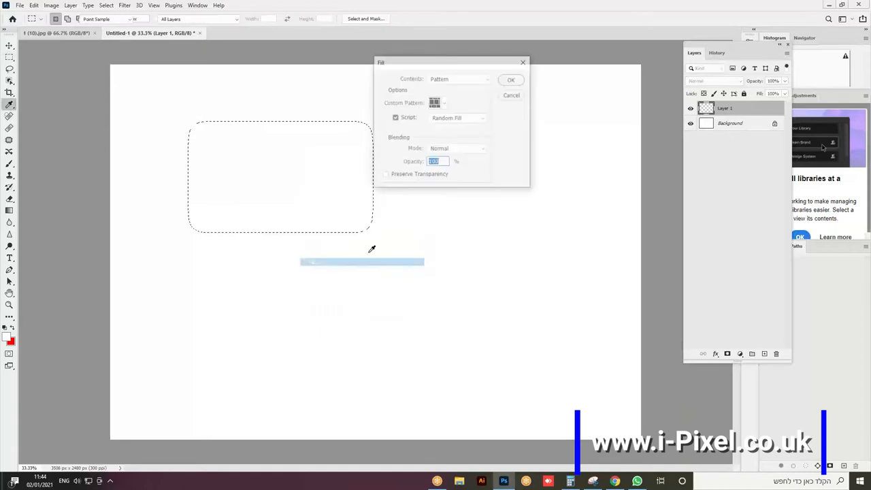
{"action": "left_click", "coordinate": [460, 78]}
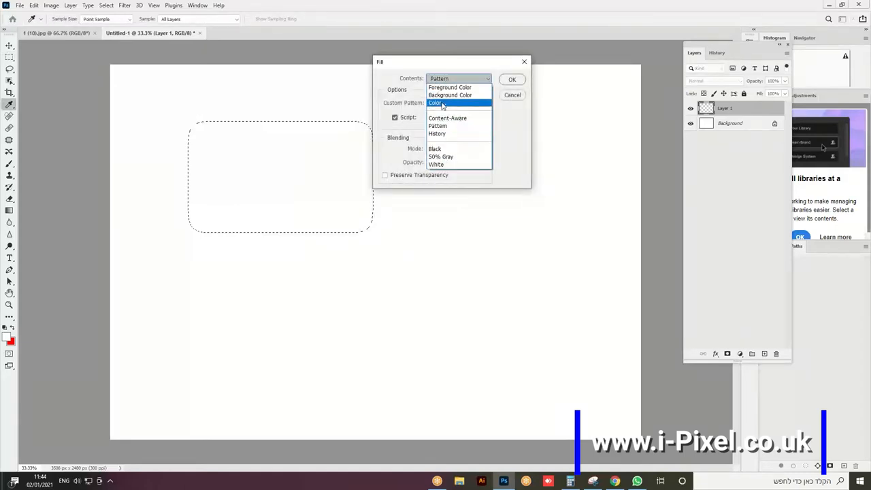
{"action": "left_click", "coordinate": [436, 103]}
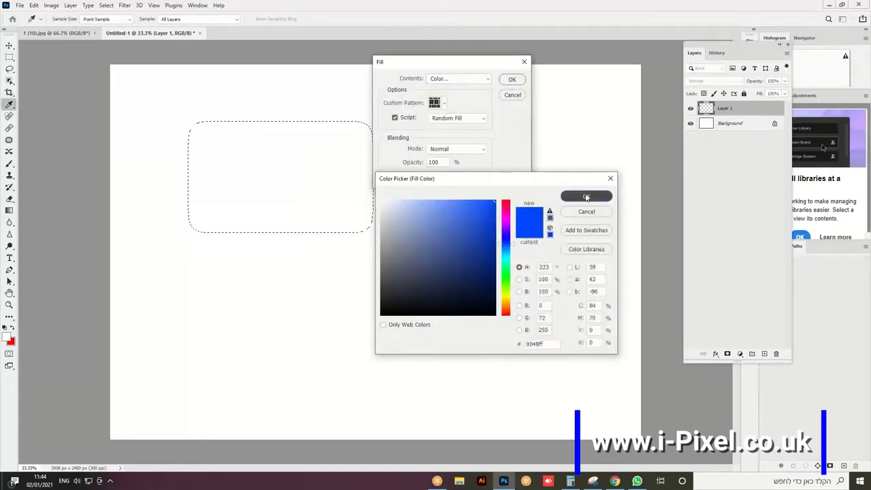
{"action": "left_click", "coordinate": [586, 196]}
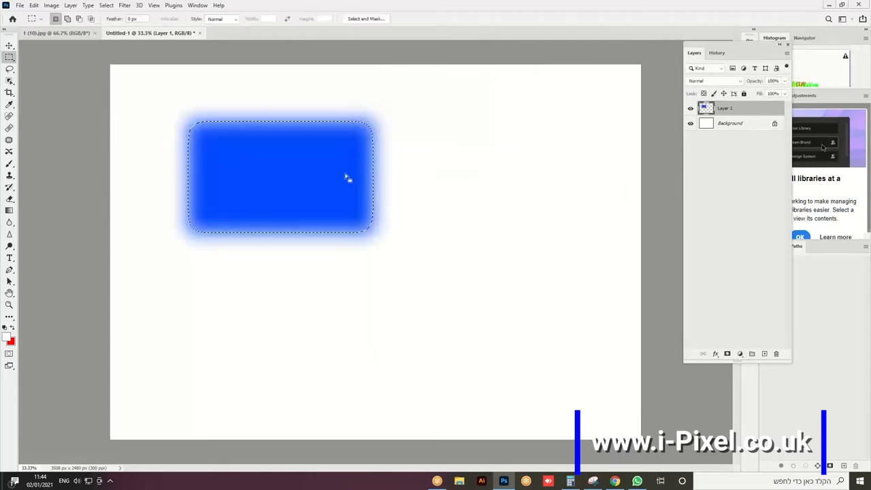
{"action": "mouse_move", "coordinate": [358, 242]}
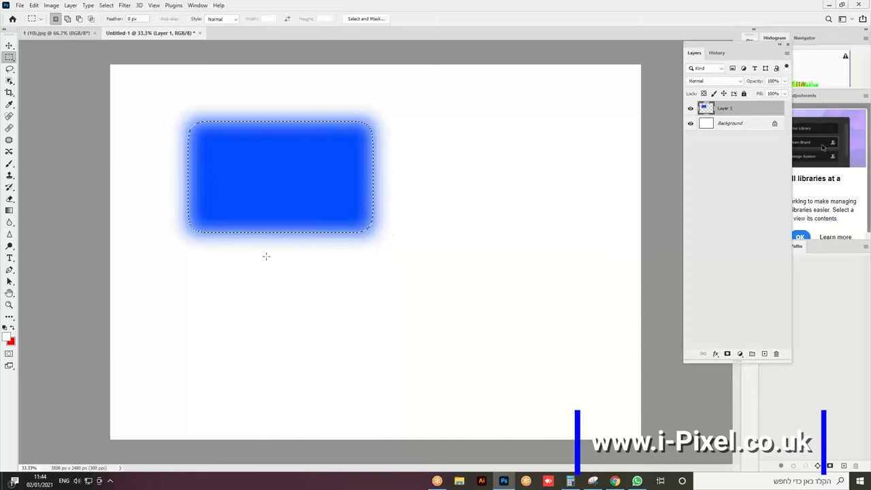
Select a rectangle below the blue blob and feather it by 250 pixels
{"action": "left_click_drag", "start_coordinate": [264, 261], "coordinate": [357, 306]}
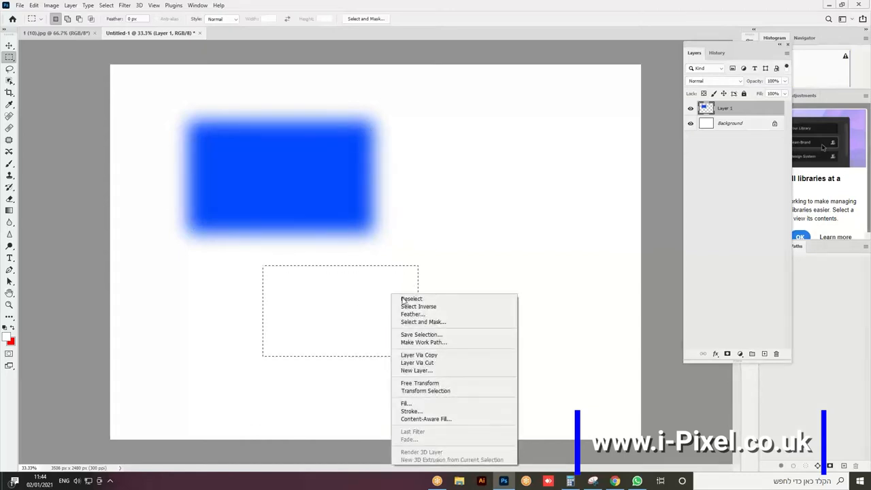
{"action": "left_click", "coordinate": [412, 313]}
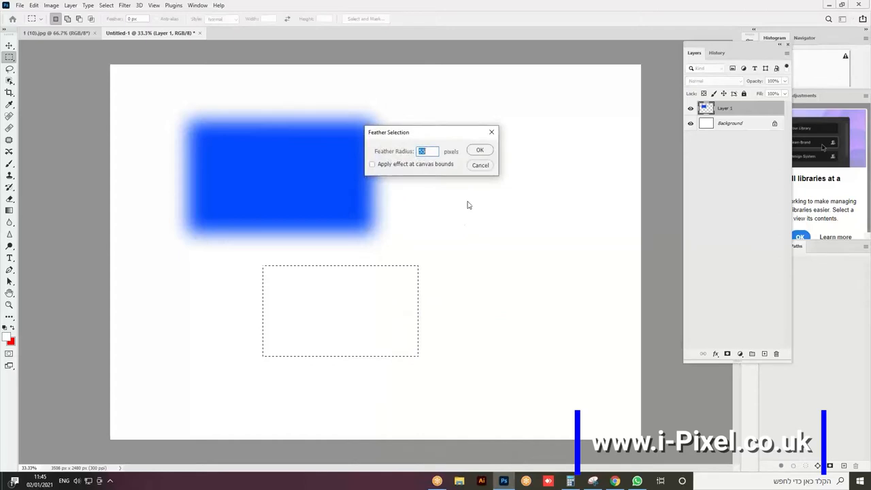
{"action": "type", "text": "250"}
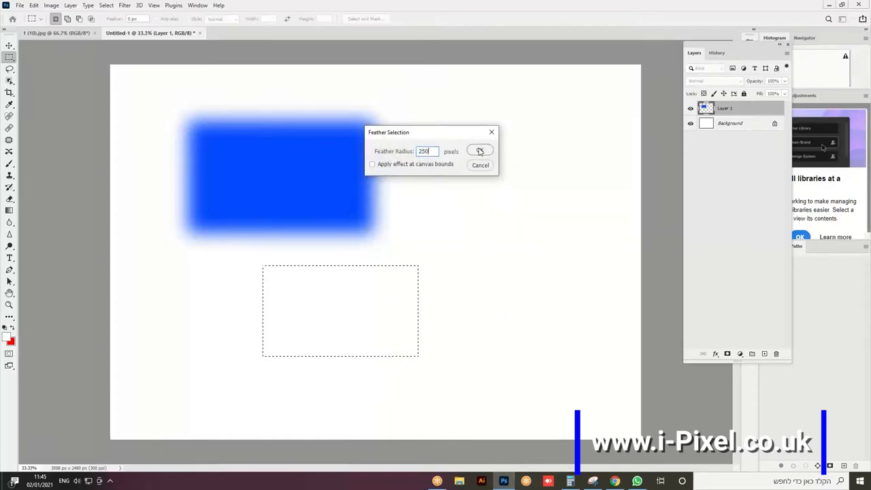
{"action": "left_click", "coordinate": [479, 150]}
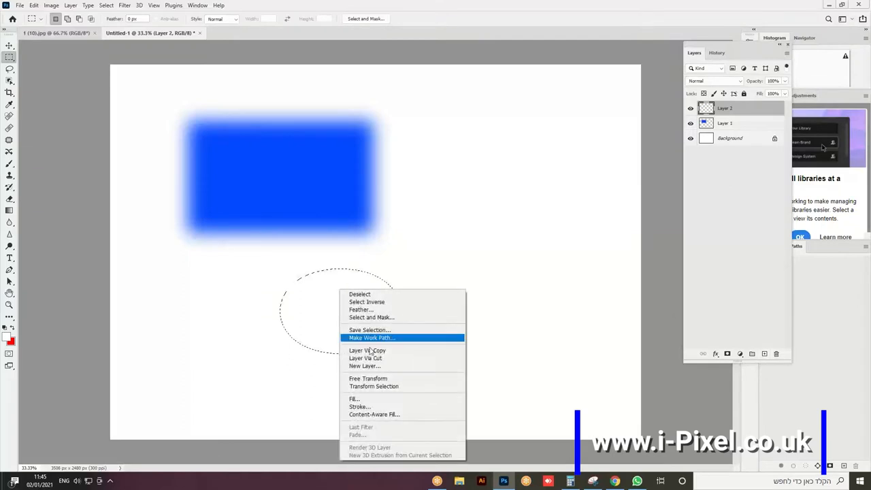
Fill the heavily feathered oval selection with black, giving a soft dark blob
{"action": "left_click", "coordinate": [354, 399]}
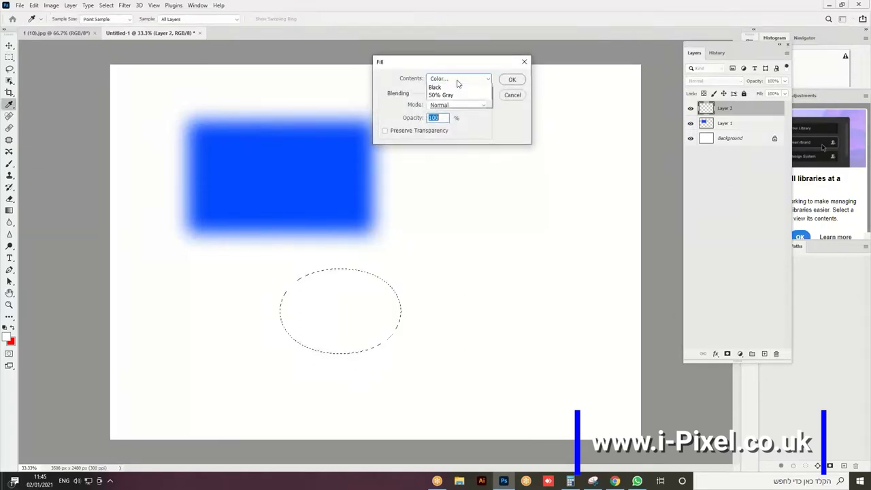
{"action": "left_click", "coordinate": [435, 87]}
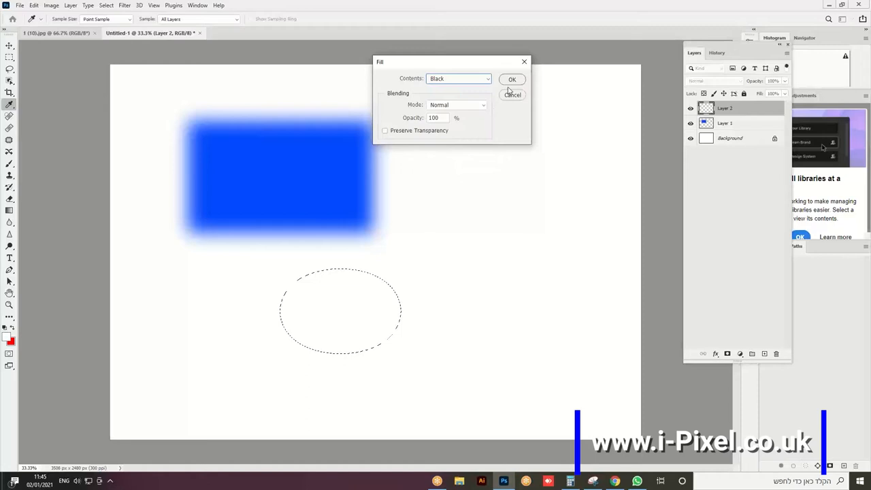
{"action": "left_click", "coordinate": [511, 79]}
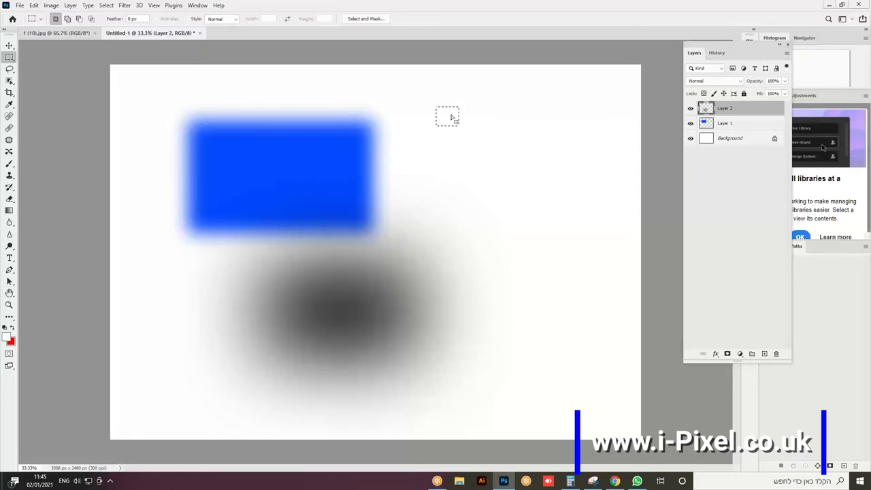
Feather and fill a small selection, dismissing the no-pixels-selected warning along the way
{"action": "right_click", "coordinate": [447, 116]}
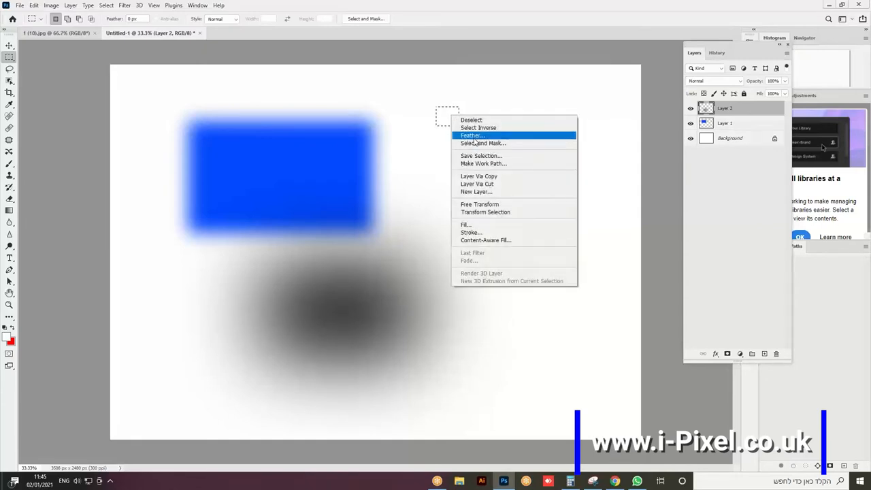
{"action": "left_click", "coordinate": [471, 135]}
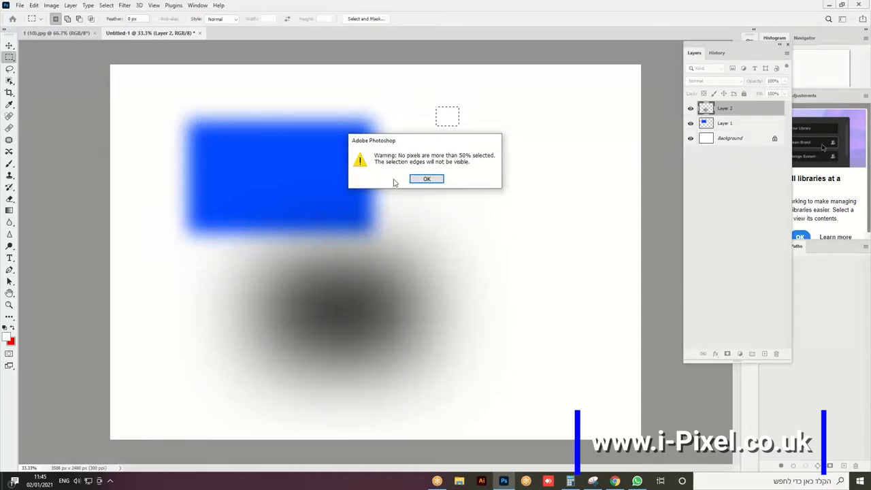
{"action": "mouse_move", "coordinate": [457, 109]}
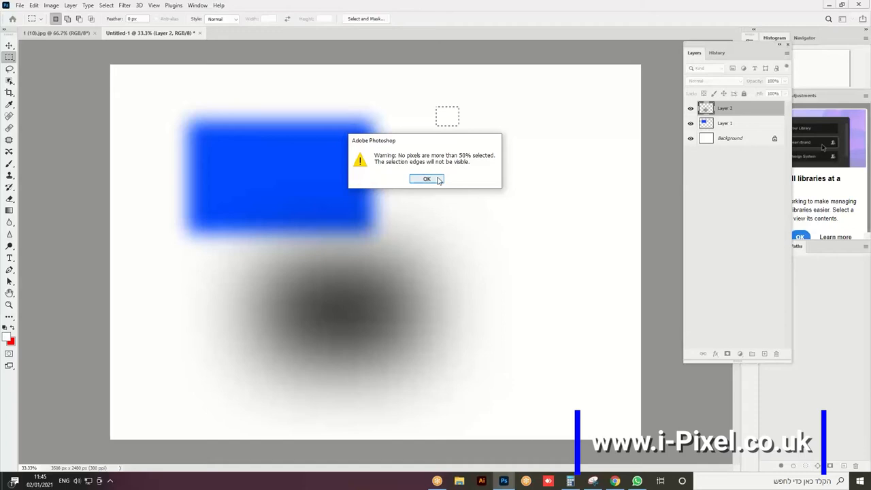
{"action": "left_click", "coordinate": [427, 180]}
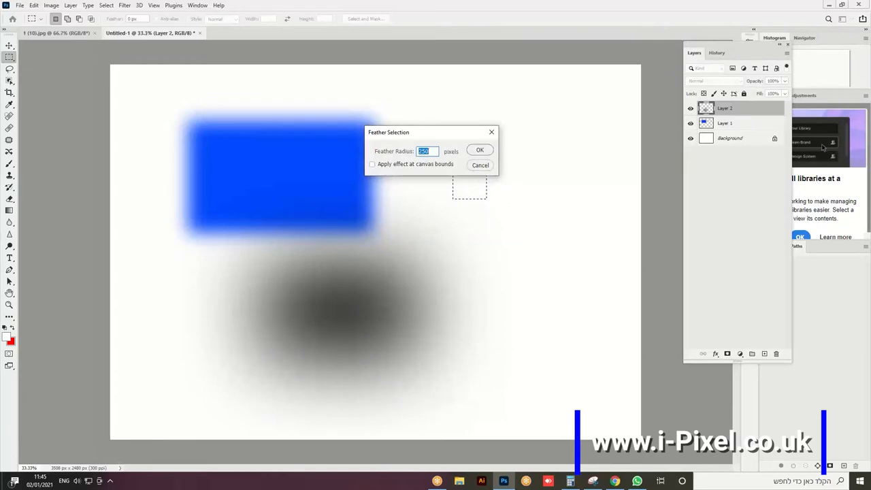
{"action": "left_click", "coordinate": [479, 150]}
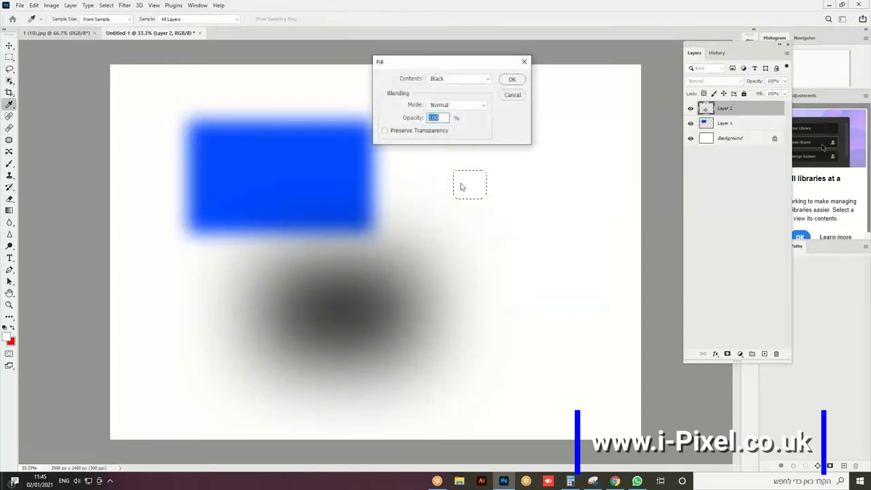
{"action": "left_click", "coordinate": [512, 79]}
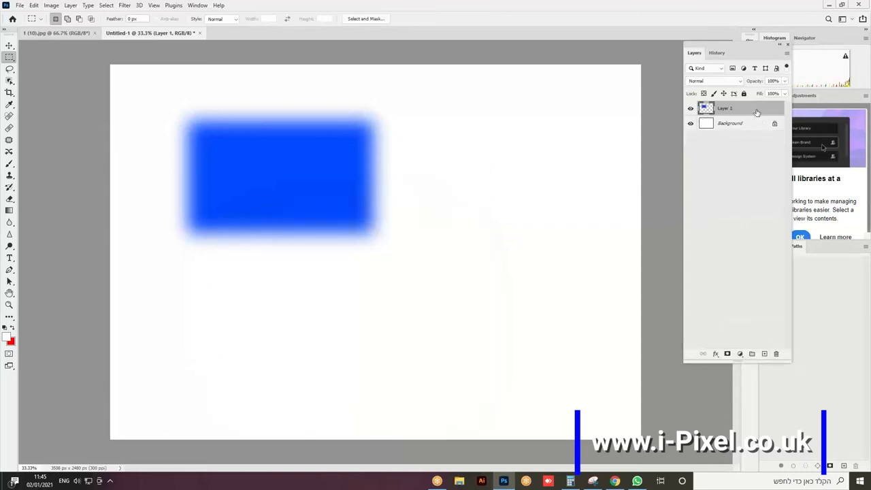
Delete the blue rectangle layer and select a wide rectangle on a new layer
{"action": "left_click", "coordinate": [776, 354]}
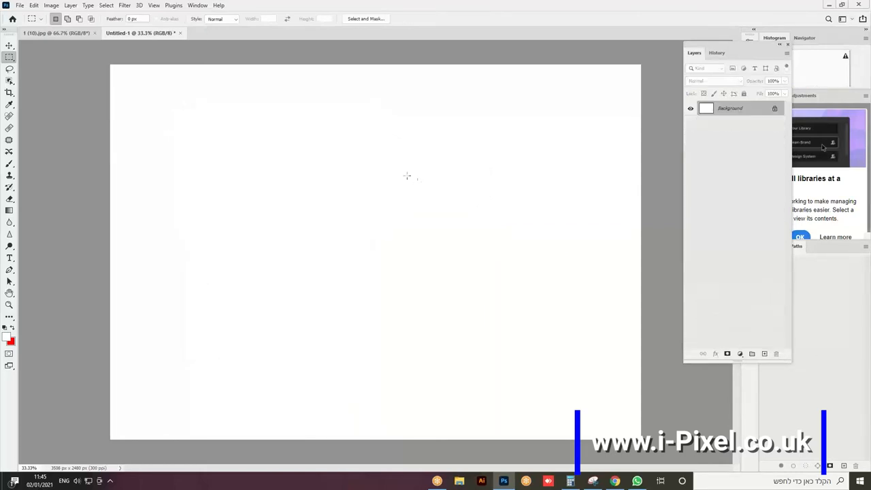
{"action": "left_click", "coordinate": [765, 354]}
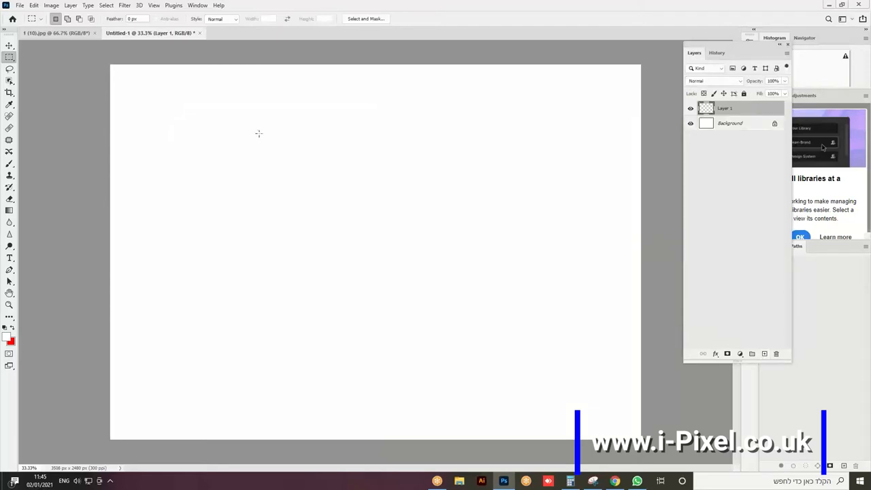
{"action": "left_click_drag", "start_coordinate": [255, 134], "coordinate": [451, 244]}
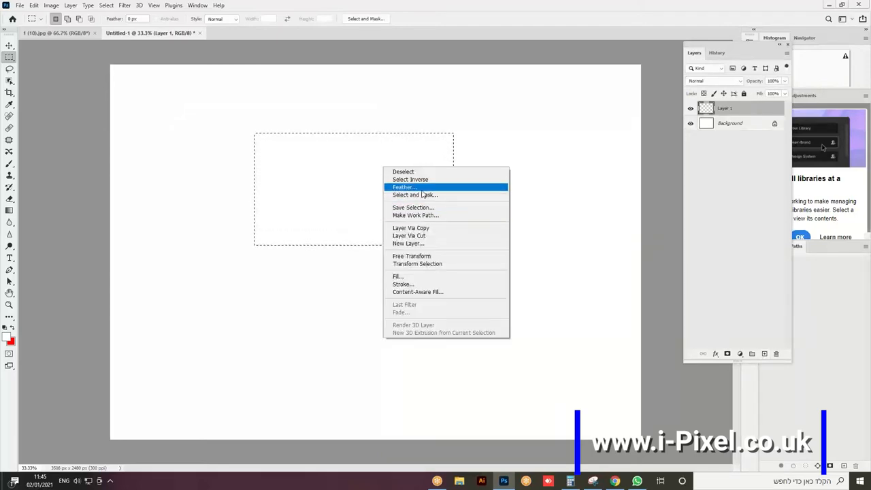
Feather the selection by 200 pixels, fill it black, and add an empty layer above
{"action": "left_click", "coordinate": [404, 188]}
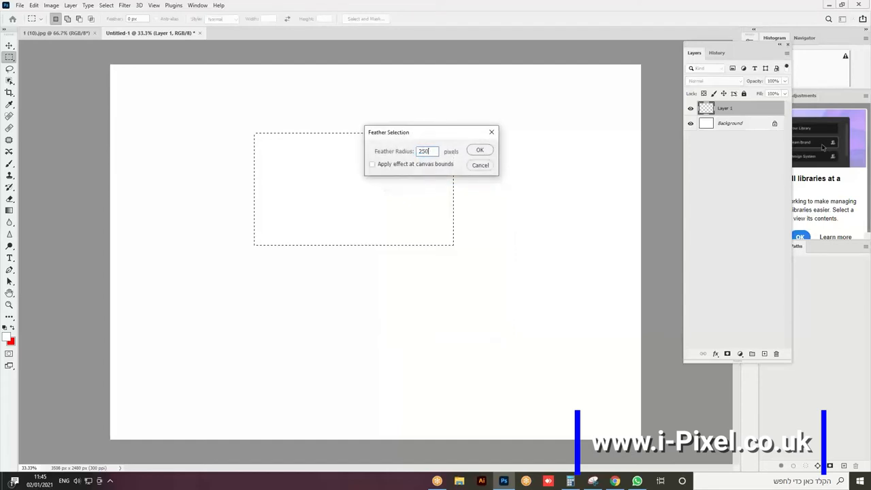
{"action": "left_click", "coordinate": [479, 150]}
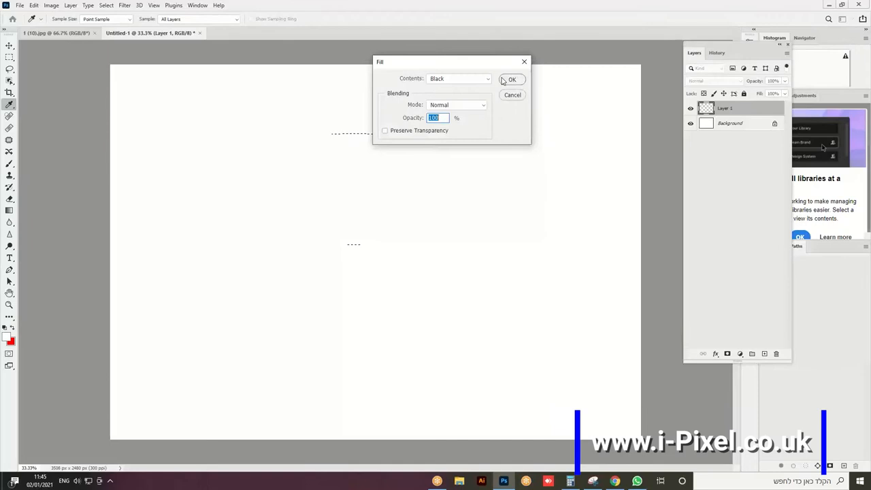
{"action": "left_click", "coordinate": [512, 79]}
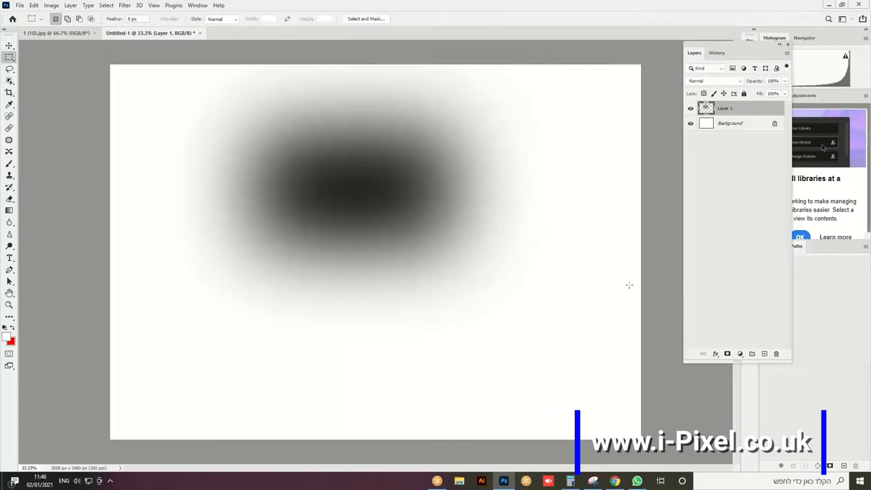
{"action": "left_click", "coordinate": [765, 354]}
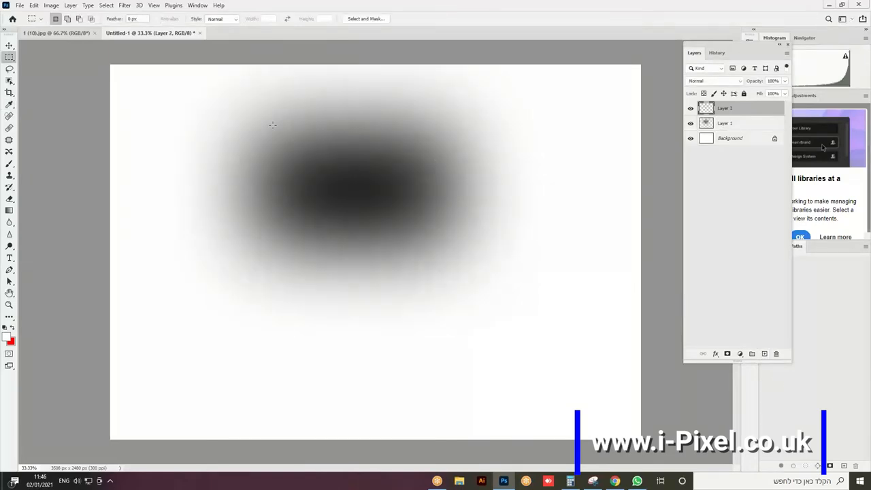
Select a smaller area inside the black blob and fill it with custom yellow
{"action": "left_click_drag", "start_coordinate": [260, 129], "coordinate": [423, 226]}
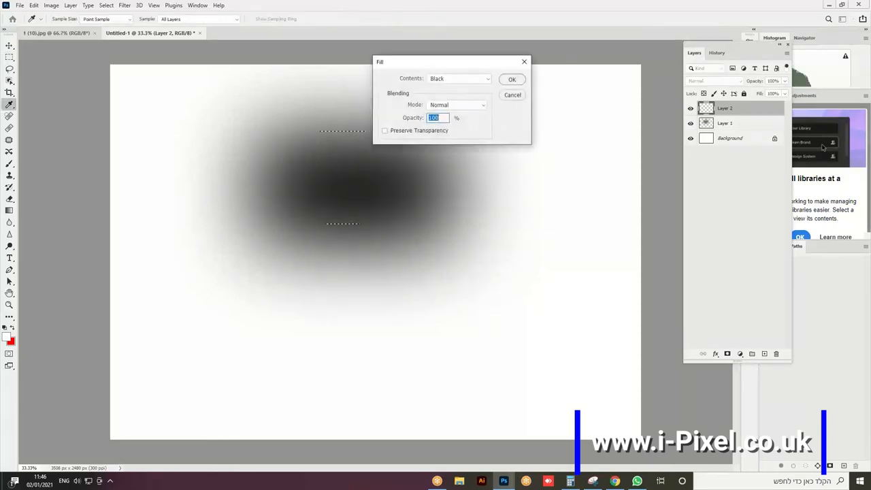
{"action": "left_click", "coordinate": [457, 78]}
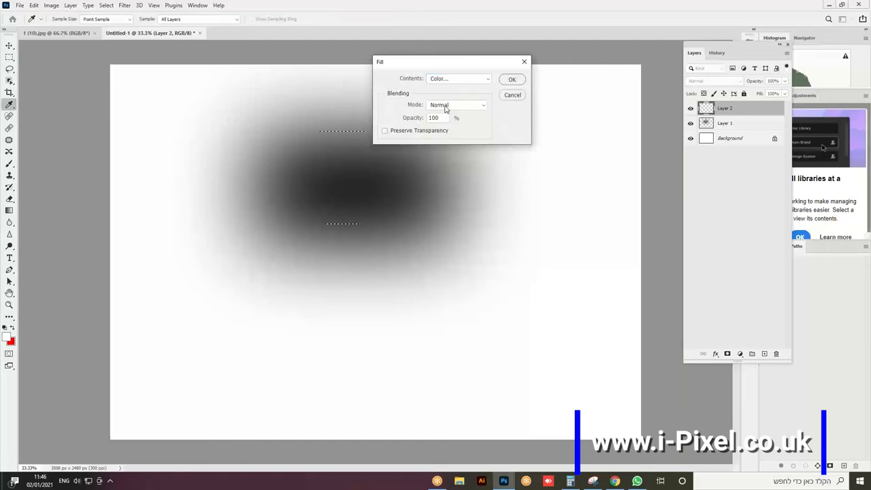
{"action": "left_click", "coordinate": [459, 78]}
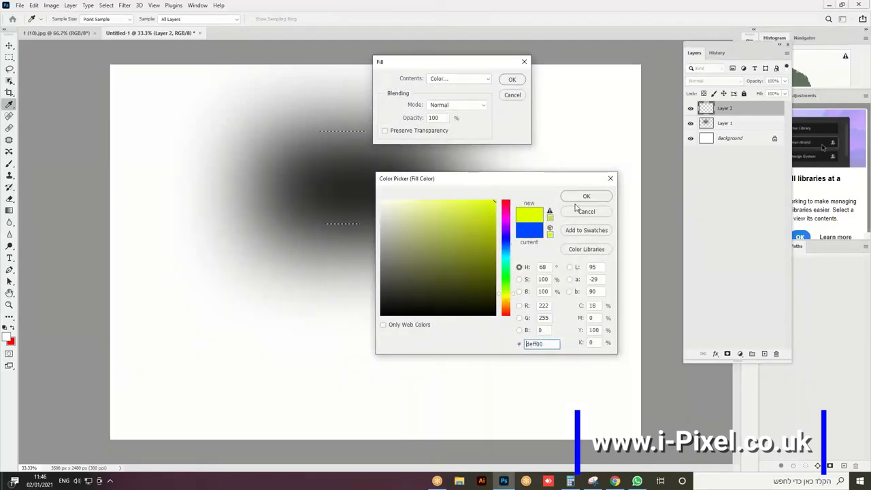
{"action": "left_click", "coordinate": [586, 196]}
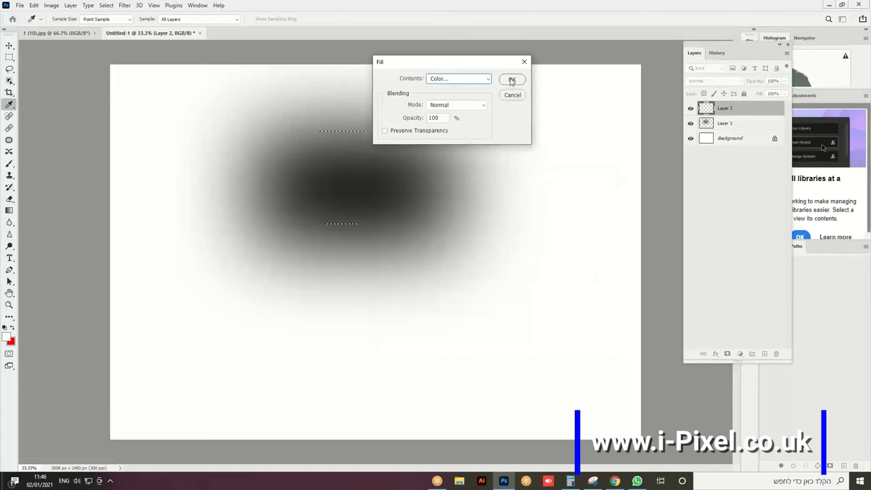
{"action": "left_click", "coordinate": [512, 79]}
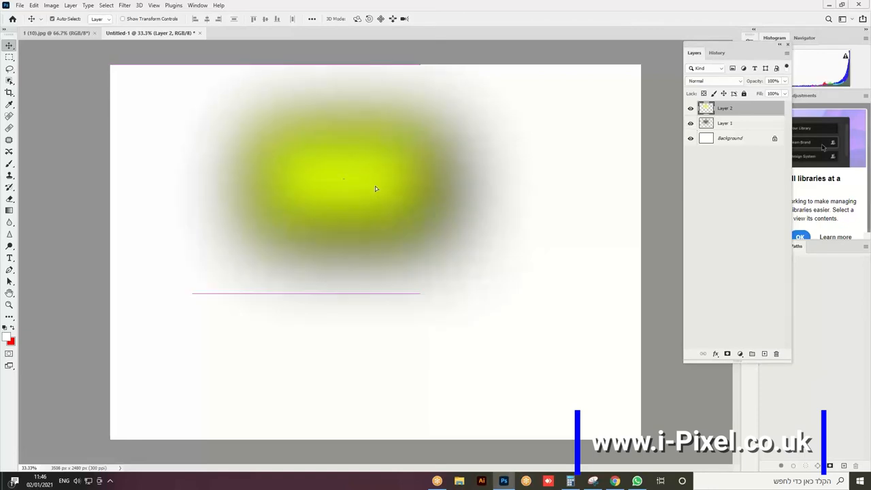
Nudge the yellow blob slightly and rename the black blob layer to Black
{"action": "left_click_drag", "start_coordinate": [374, 188], "coordinate": [391, 193]}
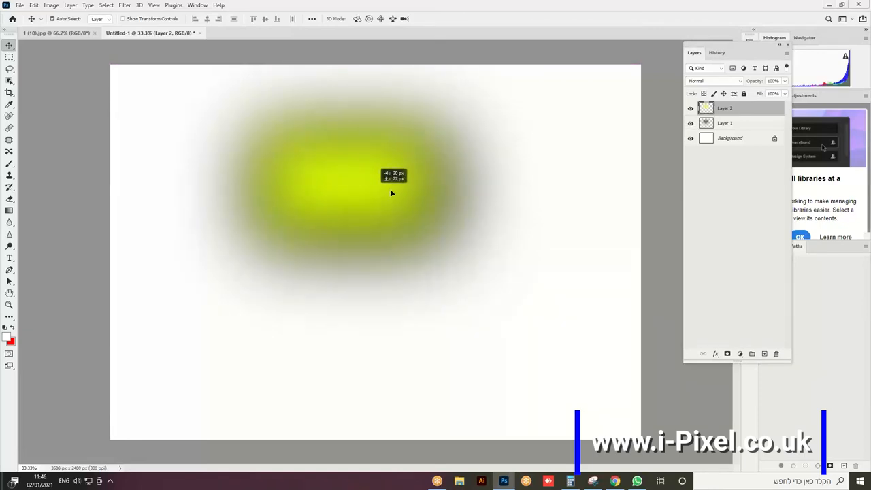
{"action": "left_click", "coordinate": [724, 123]}
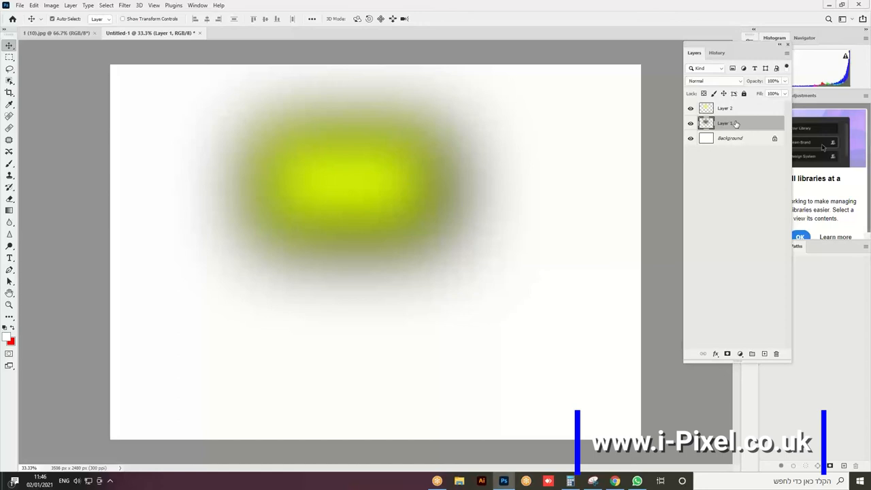
{"action": "left_click", "coordinate": [690, 123]}
{"action": "type", "text": "black"}
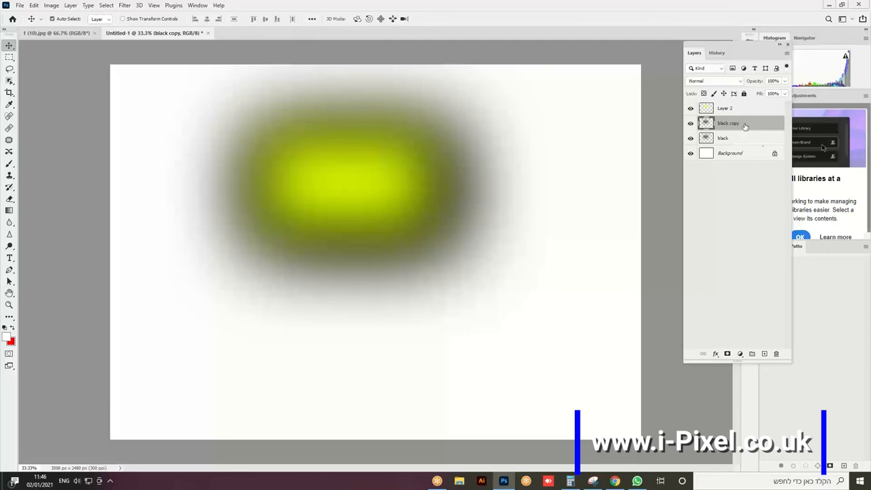
Duplicate Black and stack the copy above the yellow layer
{"action": "left_click", "coordinate": [724, 108]}
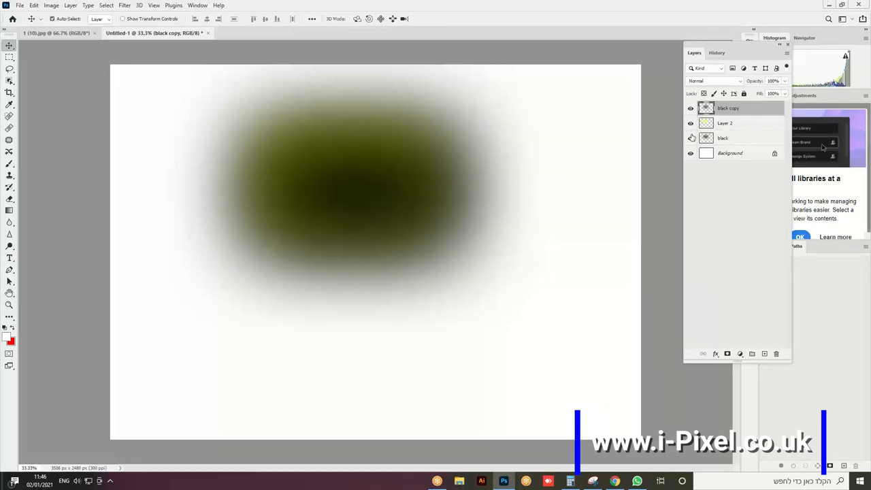
{"action": "left_click", "coordinate": [691, 139]}
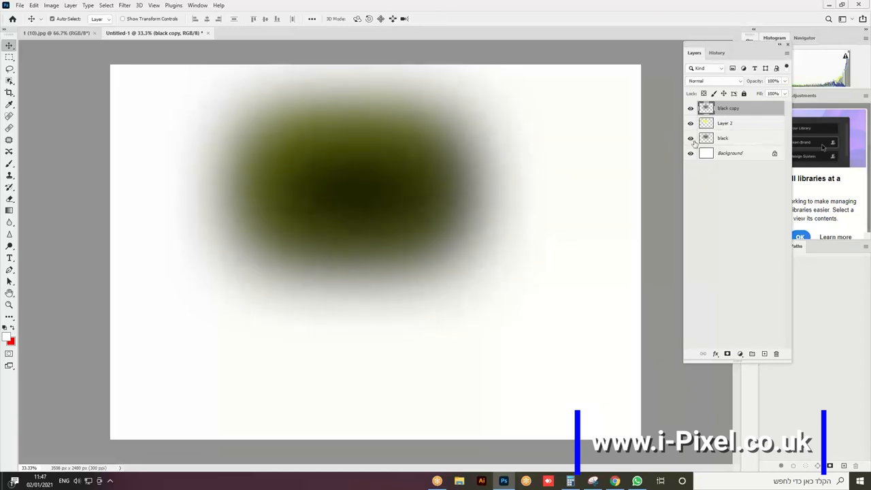